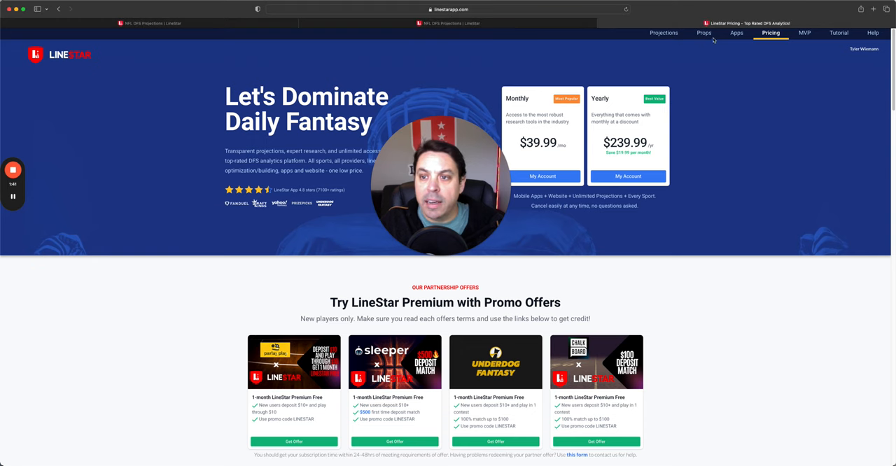
- Go to the Feb 8, 2024 NBA DraftKings projections table from the pricing page
{"action": "left_click", "coordinate": [703, 34]}
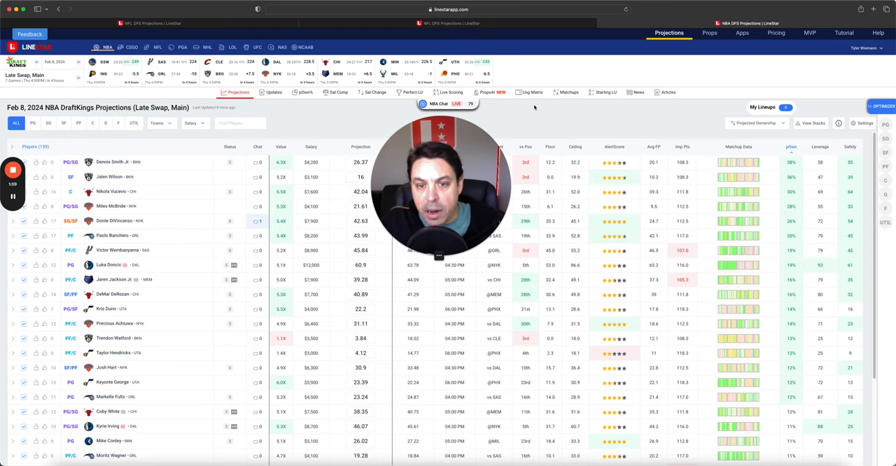
- Switch to the Basketball Prop Bets list of player props
{"action": "left_click", "coordinate": [705, 33]}
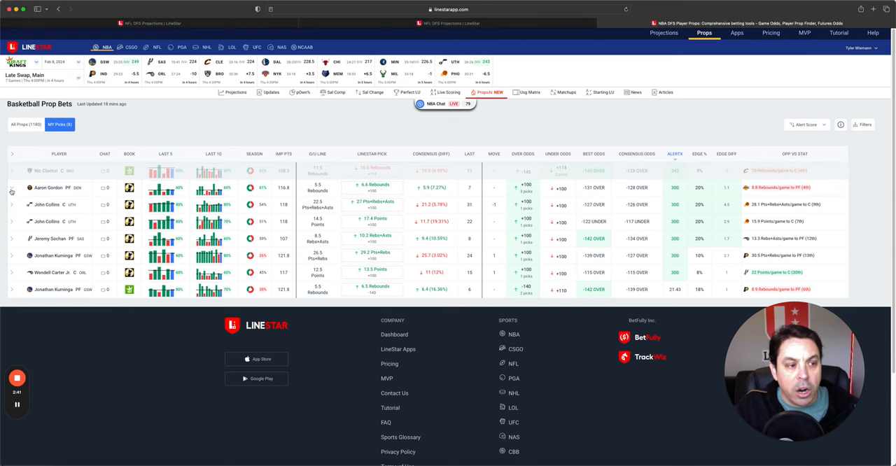
- Expand Aaron Gordon's rebounds prop to show recent-game bars and over/under chart
{"action": "left_click", "coordinate": [12, 188]}
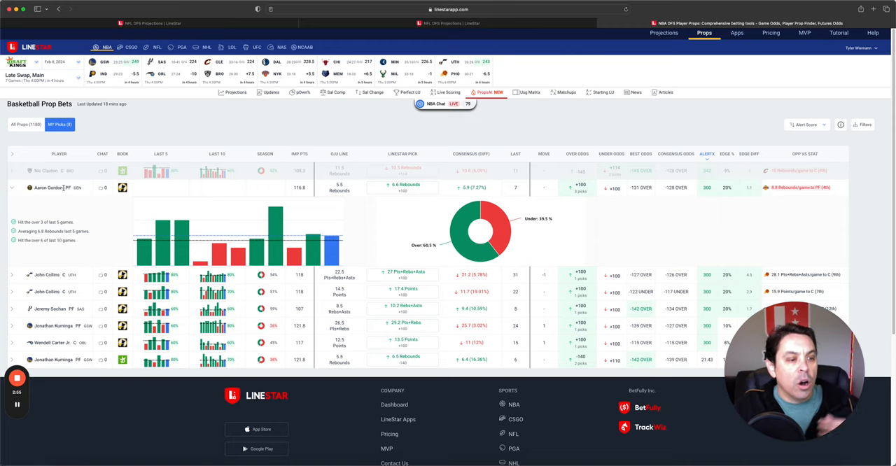
{"action": "left_click", "coordinate": [49, 187]}
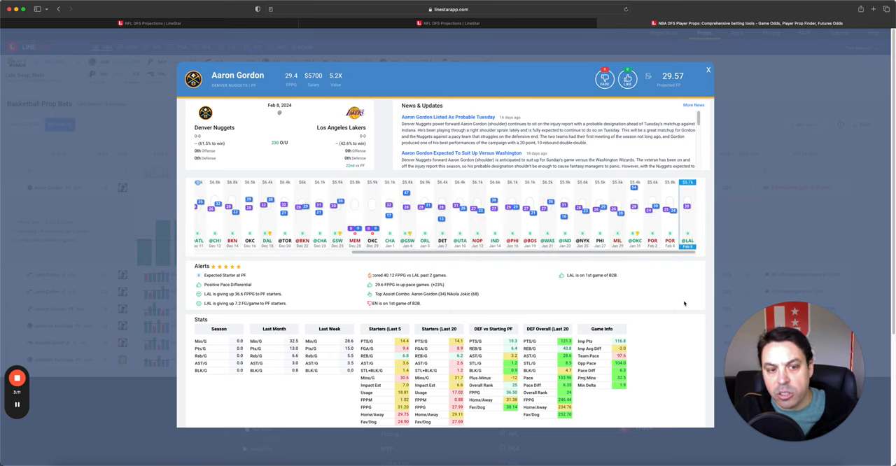
{"action": "mouse_move", "coordinate": [673, 321]}
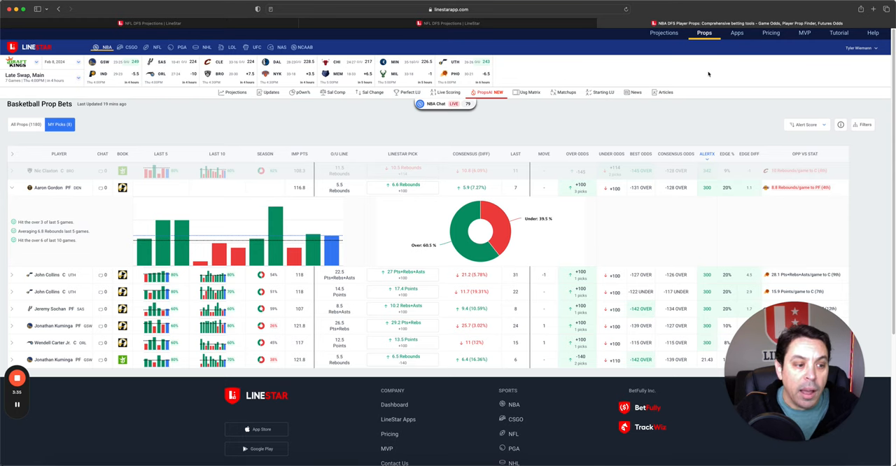
- Collapse Aaron Gordon's prop and expand John Collins' points-plus-rebounds prop charts
{"action": "left_click", "coordinate": [11, 188]}
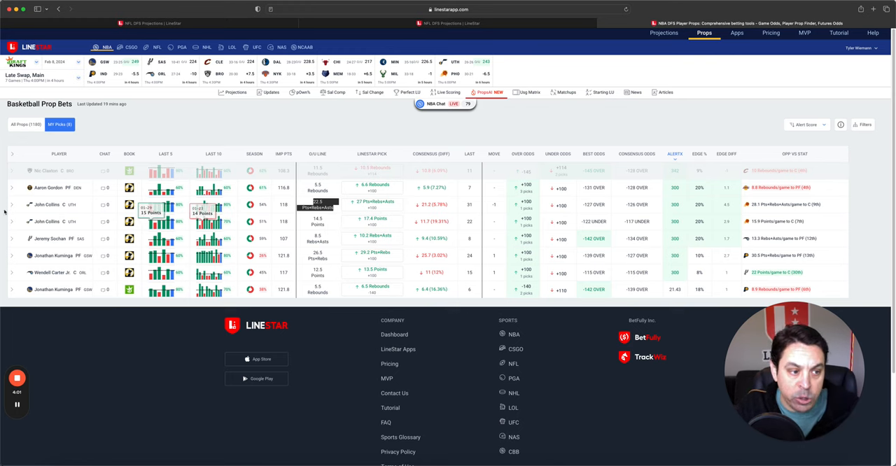
{"action": "left_click", "coordinate": [11, 205]}
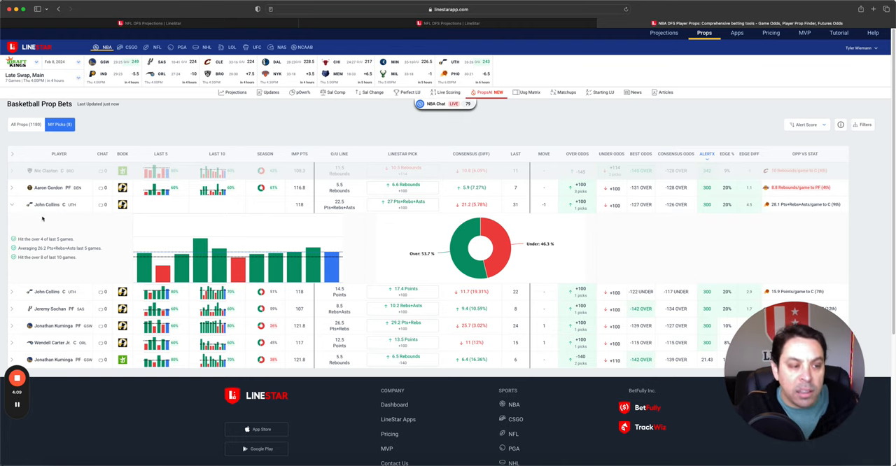
{"action": "left_click", "coordinate": [45, 204]}
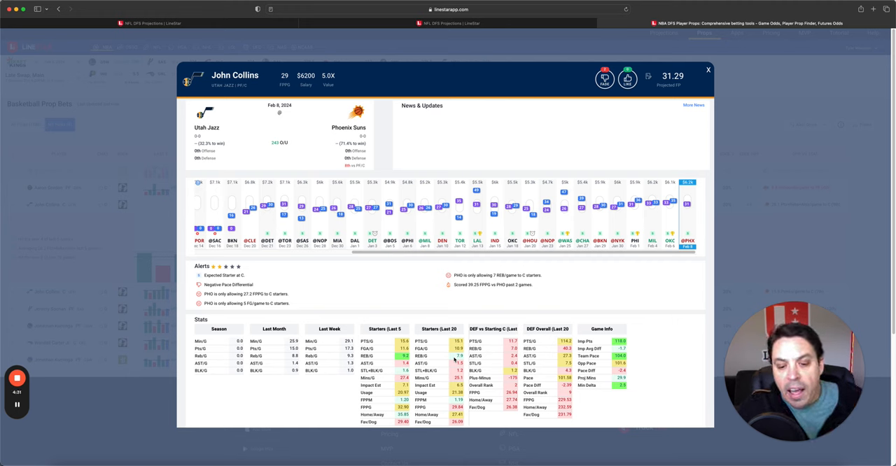
{"action": "mouse_move", "coordinate": [454, 319]}
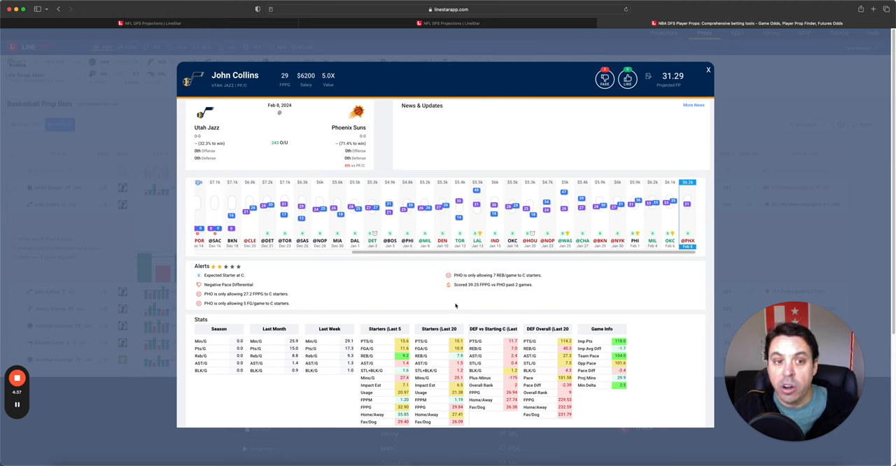
{"action": "mouse_move", "coordinate": [466, 307]}
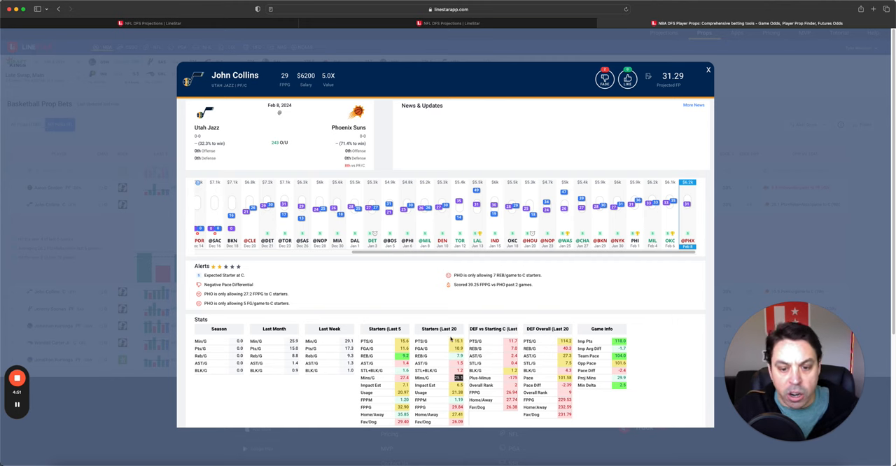
{"action": "mouse_move", "coordinate": [431, 306]}
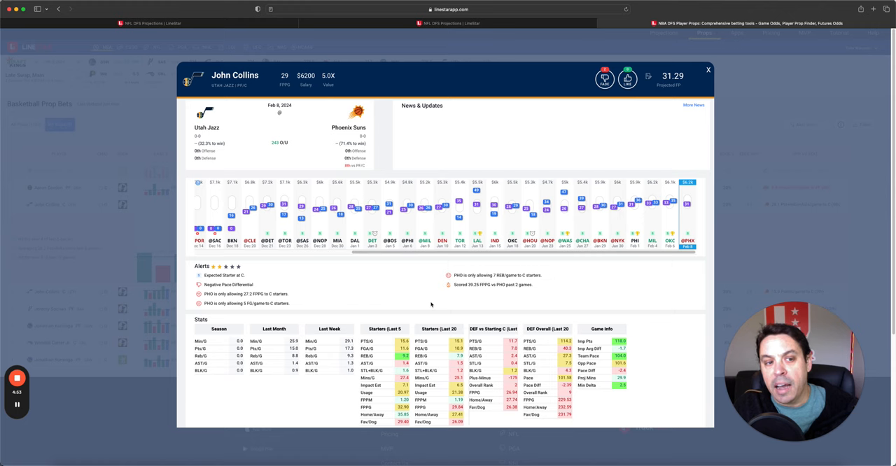
{"action": "mouse_move", "coordinate": [439, 305]}
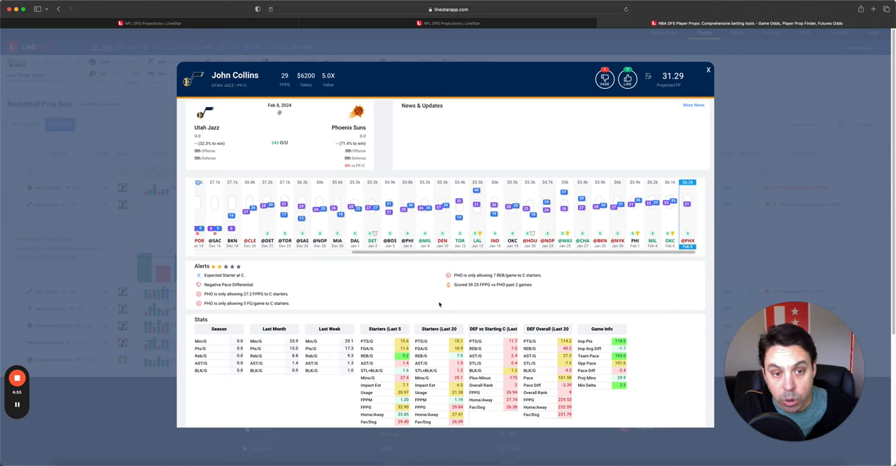
{"action": "mouse_move", "coordinate": [588, 307]}
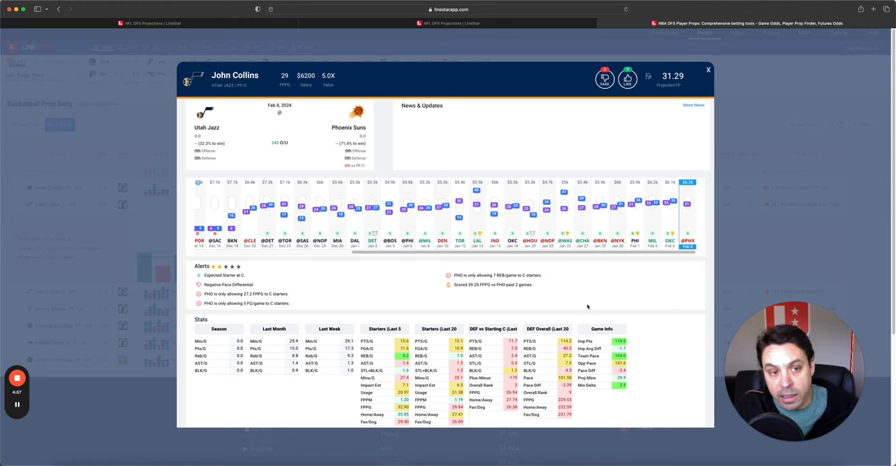
{"action": "mouse_move", "coordinate": [554, 288]}
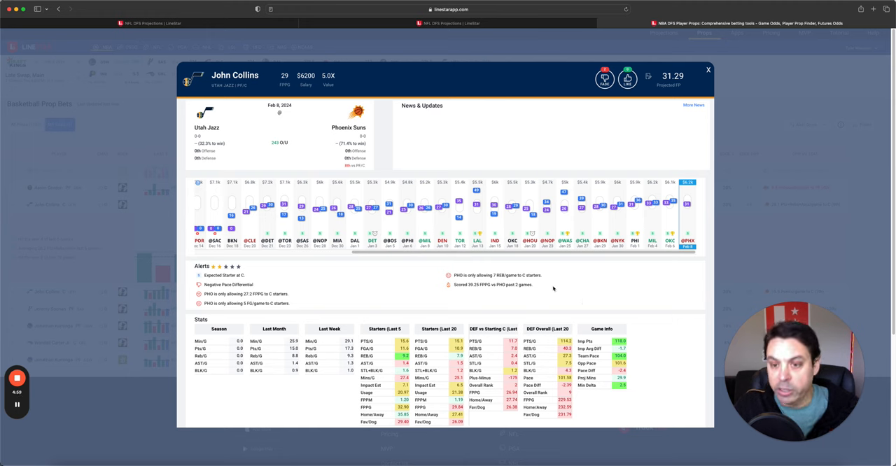
{"action": "mouse_move", "coordinate": [551, 286]}
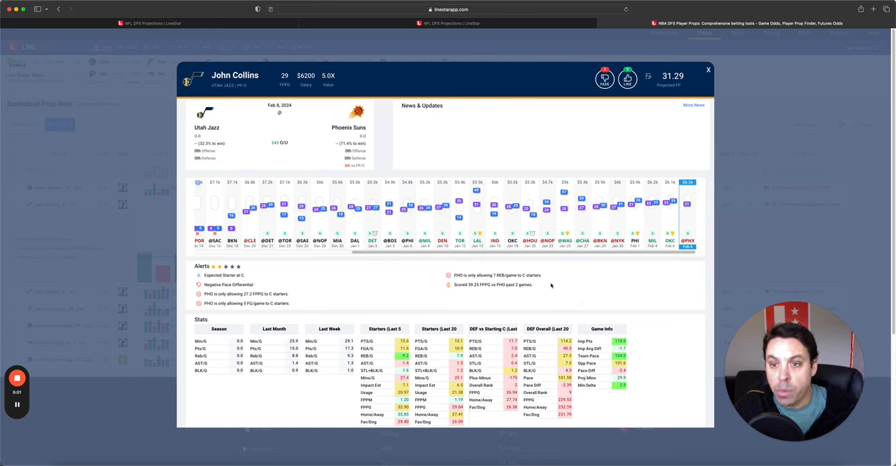
{"action": "mouse_move", "coordinate": [559, 293]}
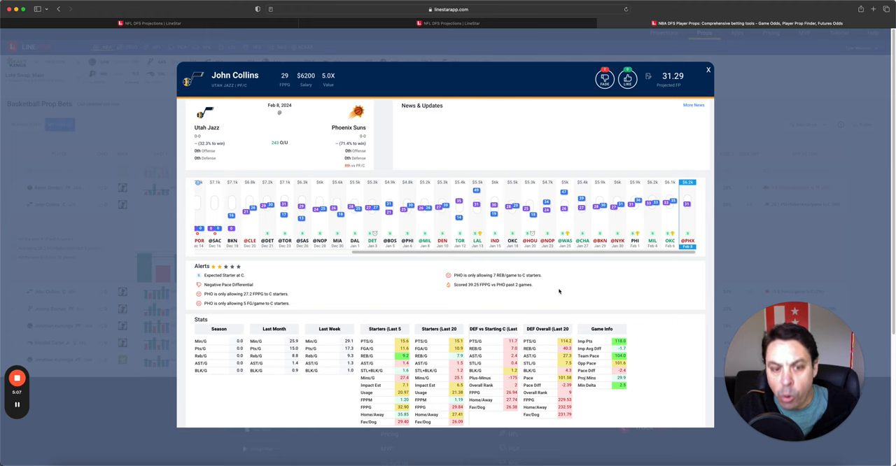
{"action": "mouse_move", "coordinate": [559, 291]}
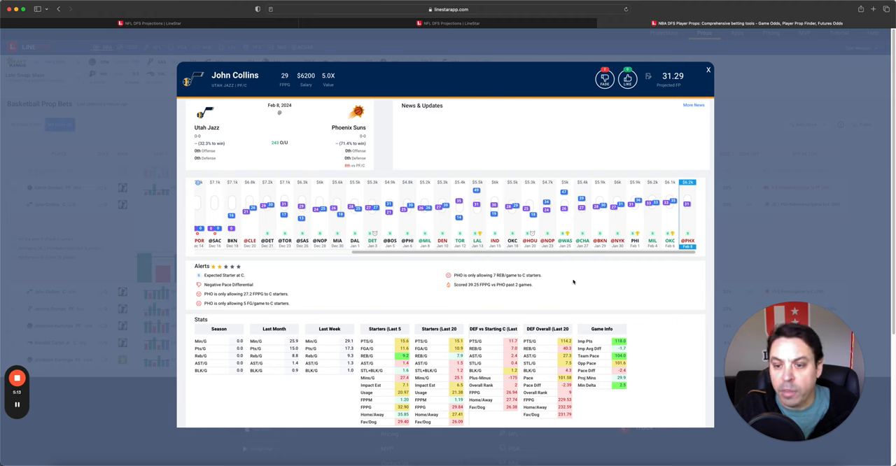
- Close John Collins's player card to return to the prop bets list
{"action": "left_click", "coordinate": [708, 70]}
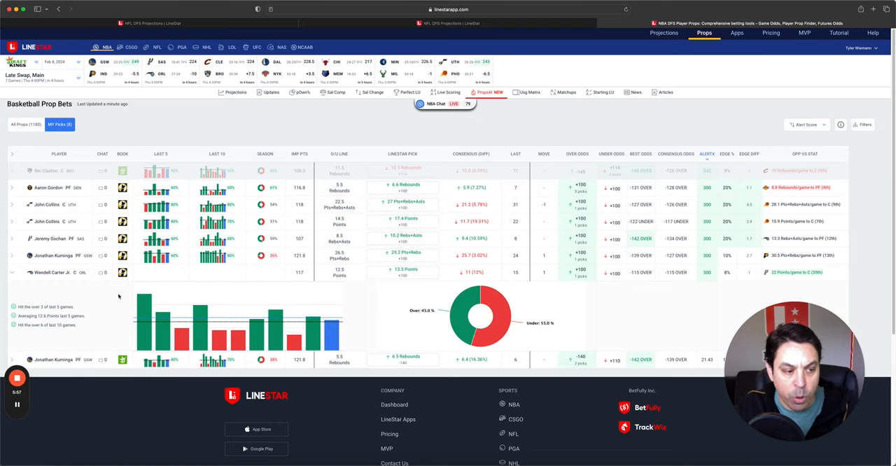
- View Wendell Carter Jr.'s player card, toggling the game log filter on and back off
{"action": "left_click", "coordinate": [53, 271]}
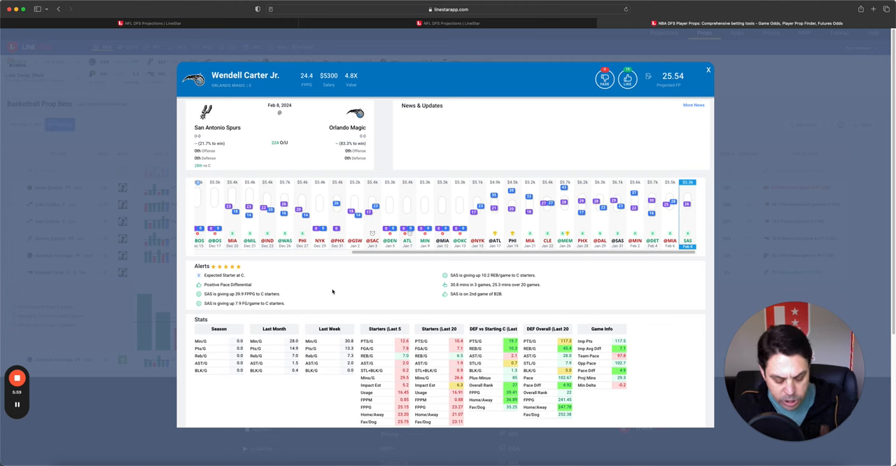
{"action": "mouse_move", "coordinate": [358, 301]}
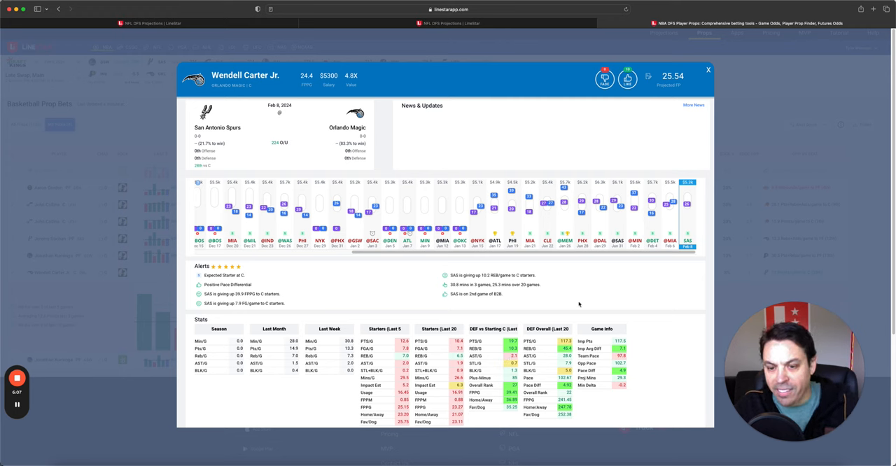
{"action": "mouse_move", "coordinate": [584, 288]}
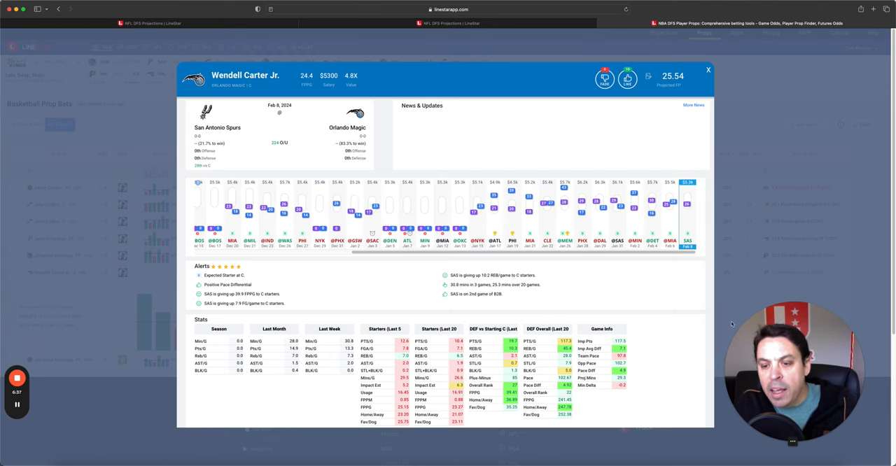
{"action": "left_click", "coordinate": [689, 188]}
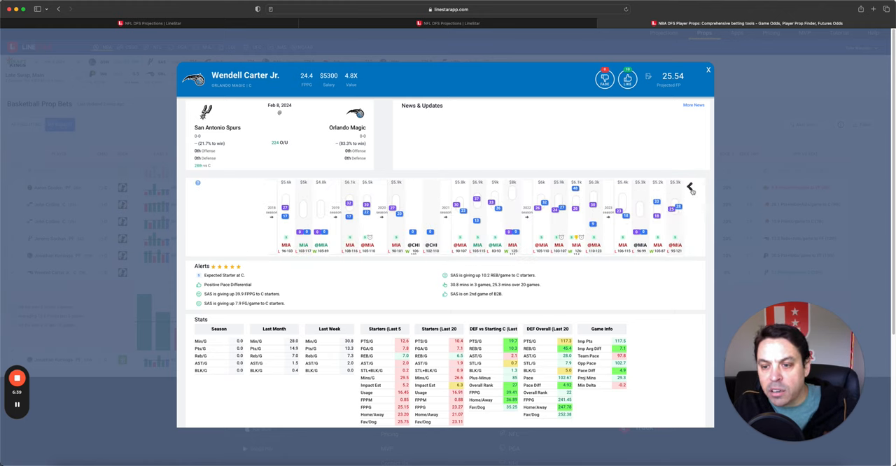
{"action": "left_click", "coordinate": [689, 188]}
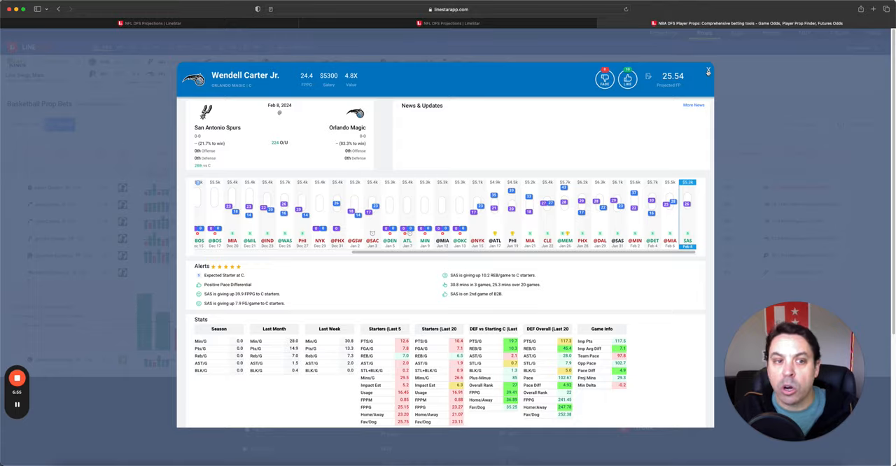
- Close Wendell Carter Jr.'s player card, returning to the collapsed prop bets list
{"action": "left_click", "coordinate": [708, 72]}
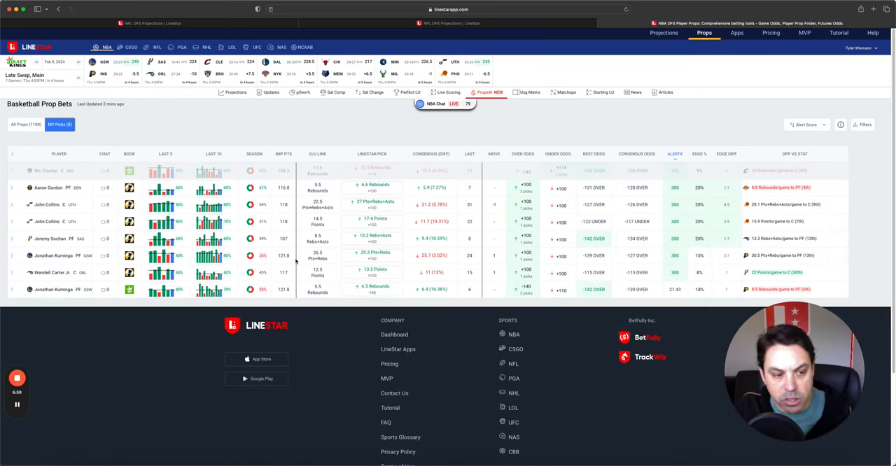
{"action": "mouse_move", "coordinate": [238, 266]}
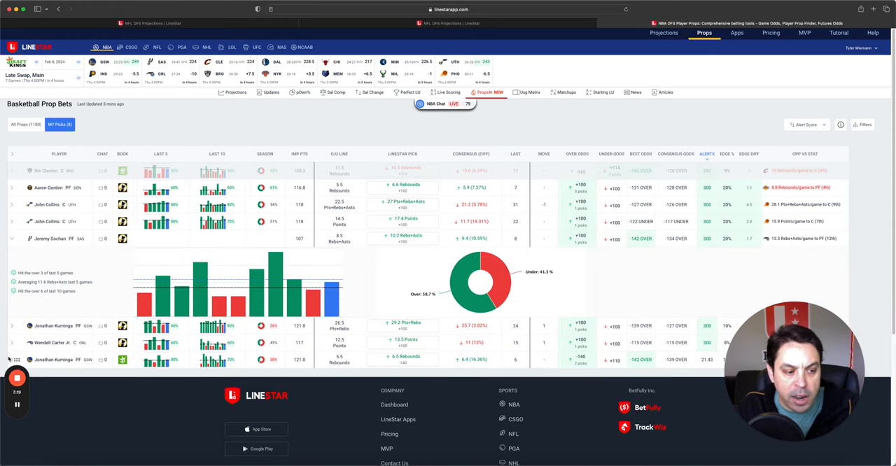
- Bring up Jeremy Sochan's player card with matchup, game log and stats
{"action": "left_click", "coordinate": [51, 238]}
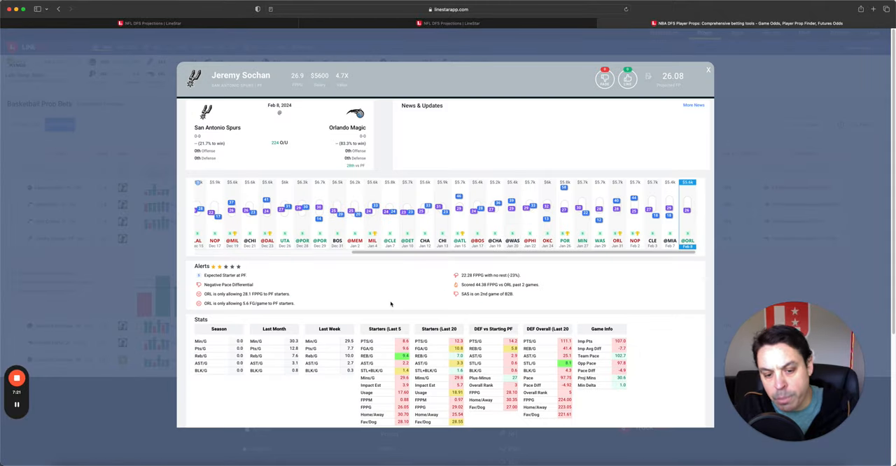
{"action": "mouse_move", "coordinate": [454, 358]}
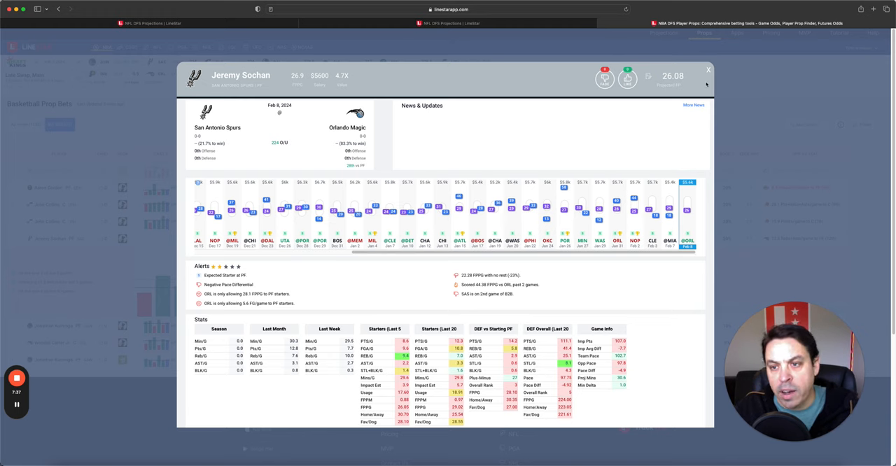
{"action": "mouse_move", "coordinate": [709, 77]}
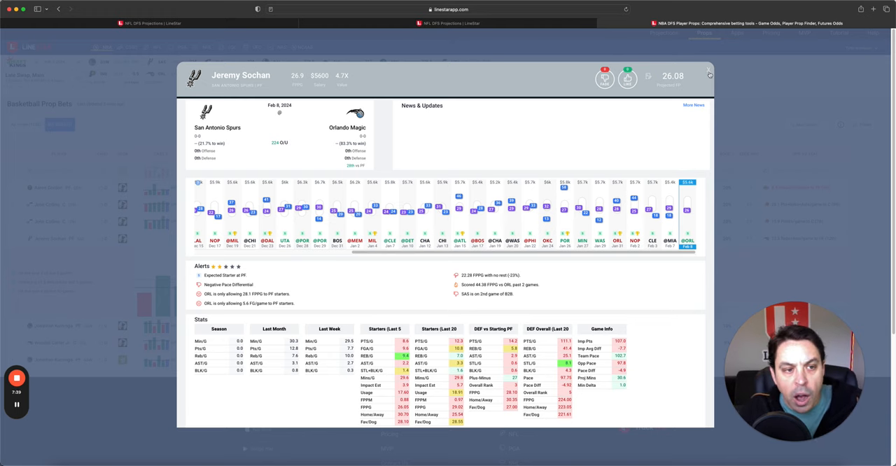
- Close Jeremy Sochan's card, review Jonathan Kuminga's player card, then close it
{"action": "left_click", "coordinate": [710, 73]}
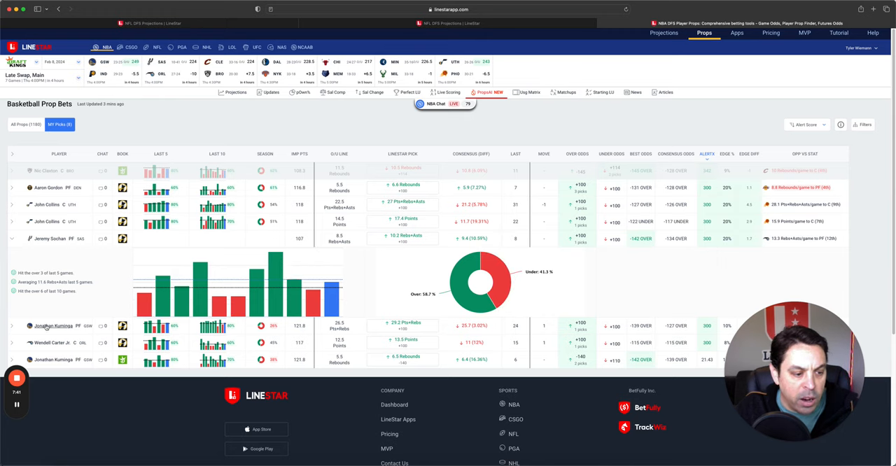
{"action": "left_click", "coordinate": [53, 325]}
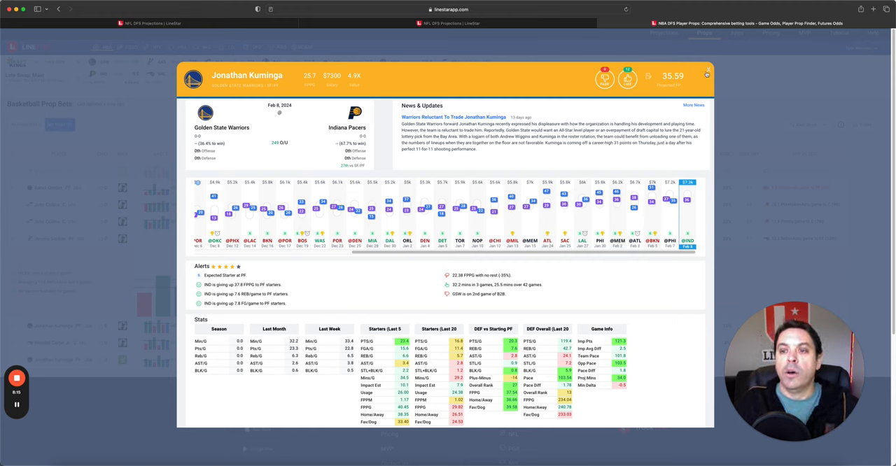
{"action": "left_click", "coordinate": [709, 73]}
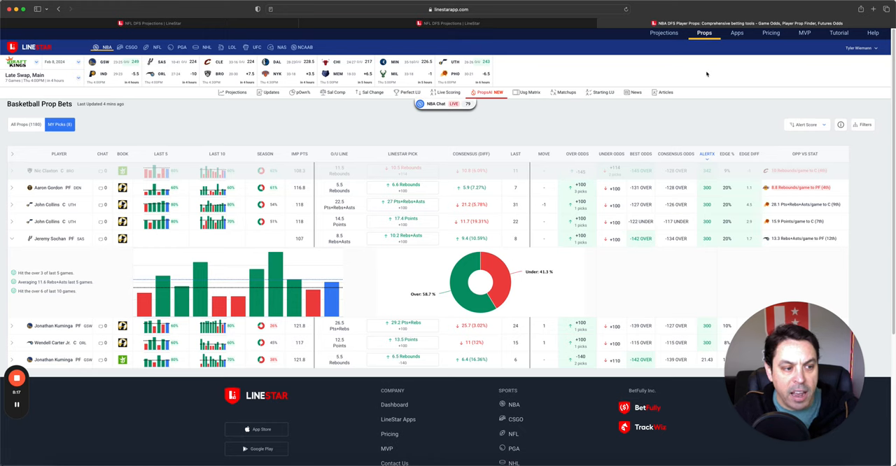